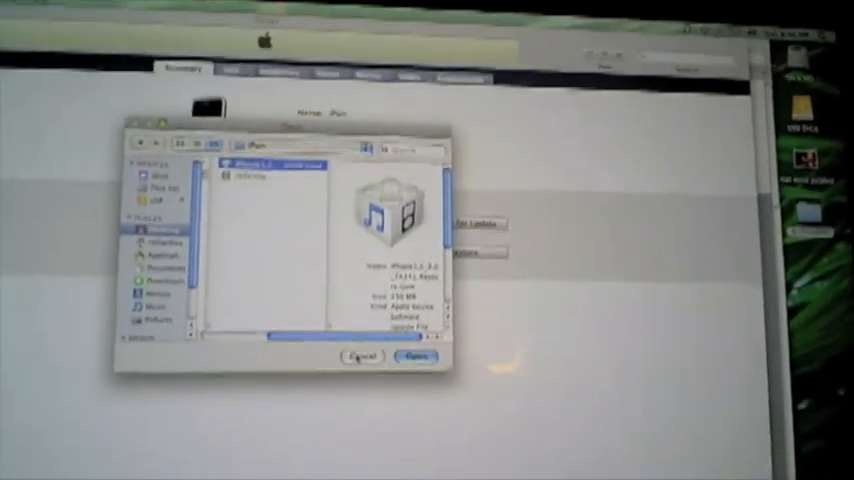
Confirm the iPhone 3.0 firmware IPSW as the restore file in iTunes.
{"action": "left_click", "coordinate": [414, 357]}
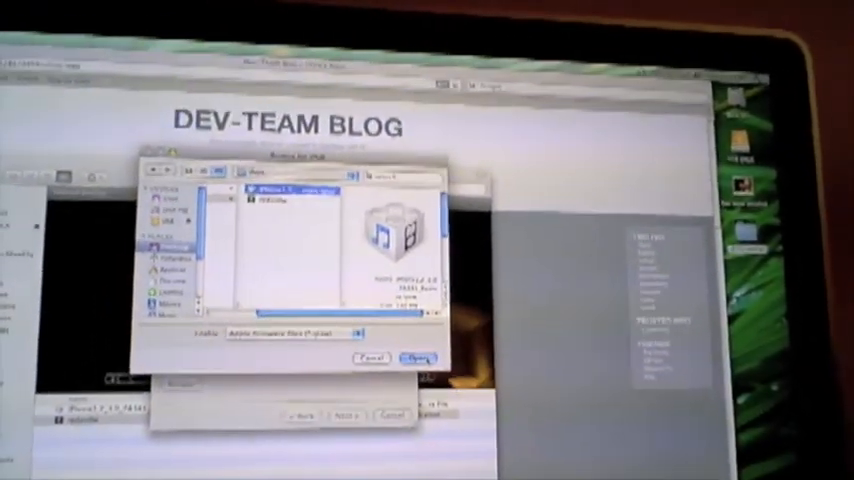
Load the iPhone 3.0 IPSW into redsn0w as the firmware to jailbreak.
{"action": "left_click", "coordinate": [414, 358]}
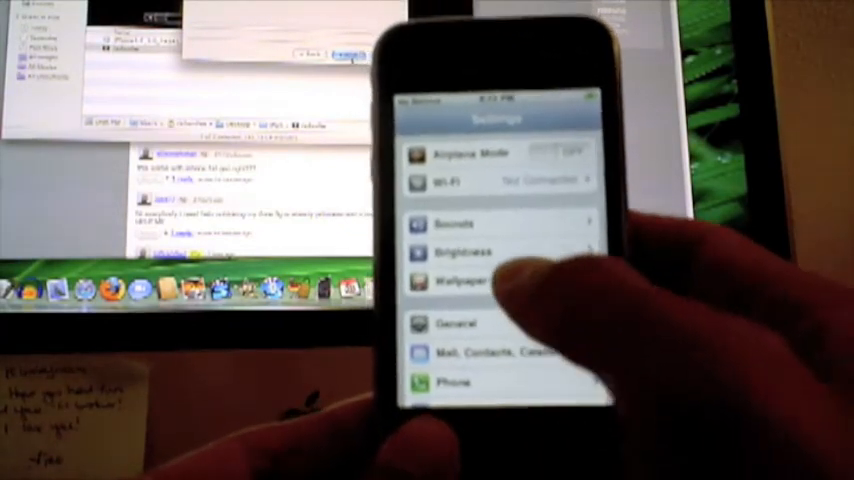
Open a category from the rebooted iPhone's Settings list.
{"action": "left_click", "coordinate": [460, 181]}
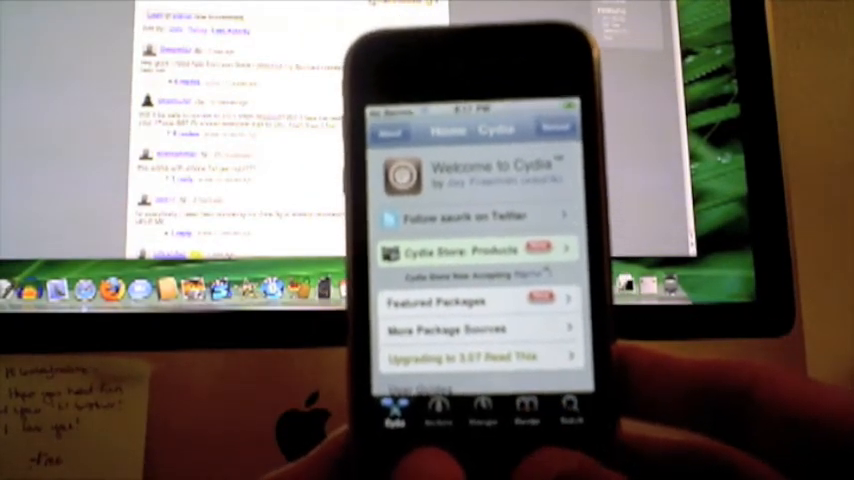
Switch Cydia to the Manage tab listing Packages, Sources and Storage.
{"action": "left_click", "coordinate": [522, 430]}
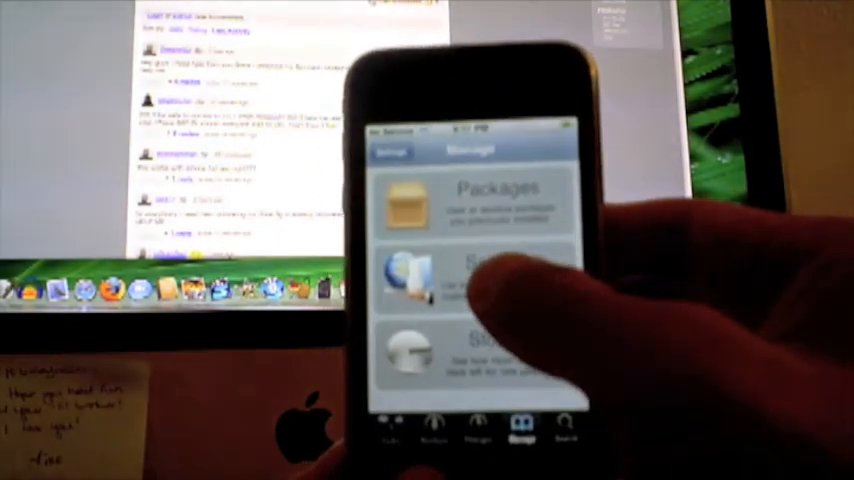